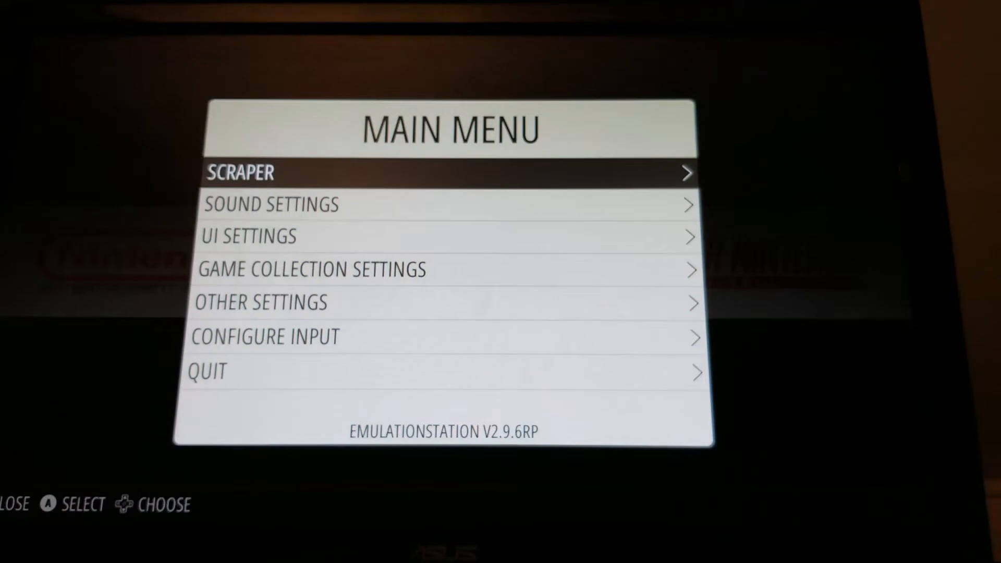
Change the audio card from NULL to DEFAULT in Sound Settings
{"action": "left_click", "coordinate": [269, 204]}
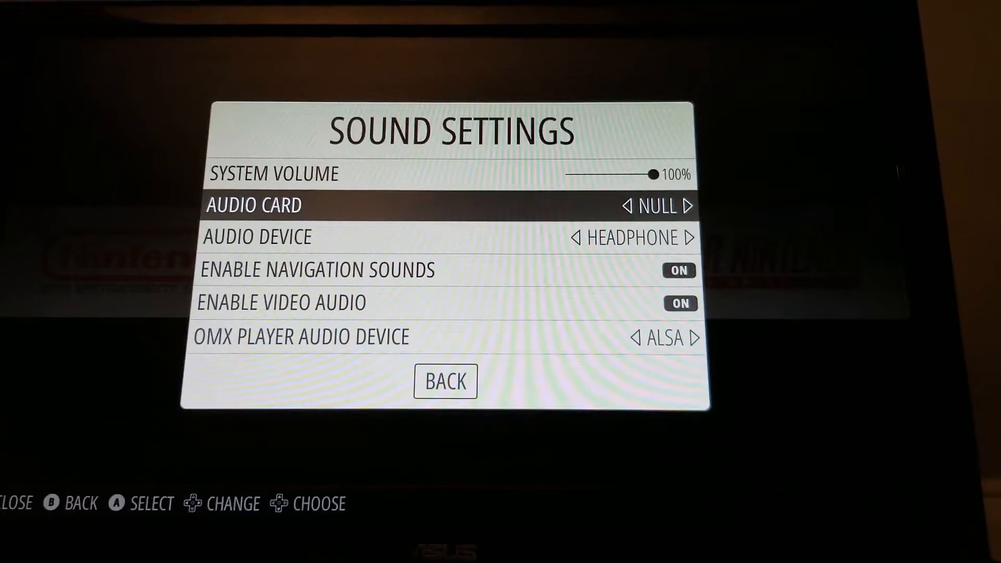
{"action": "left_click", "coordinate": [690, 205]}
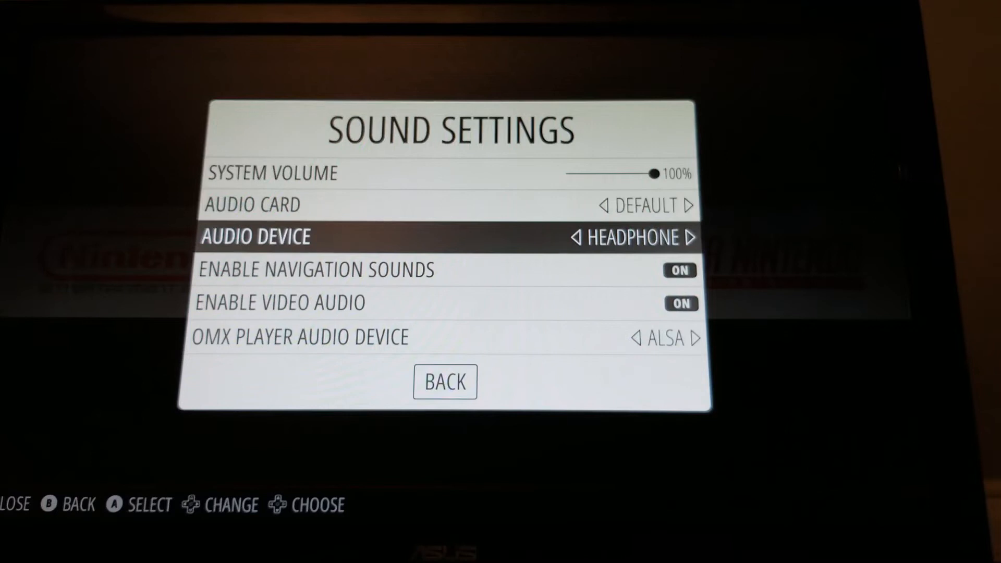
Cycle the audio device through ANALOGUE and SPEAKER back to HEADPHONE, and set OMX player audio device to HDMI
{"action": "left_click", "coordinate": [688, 237]}
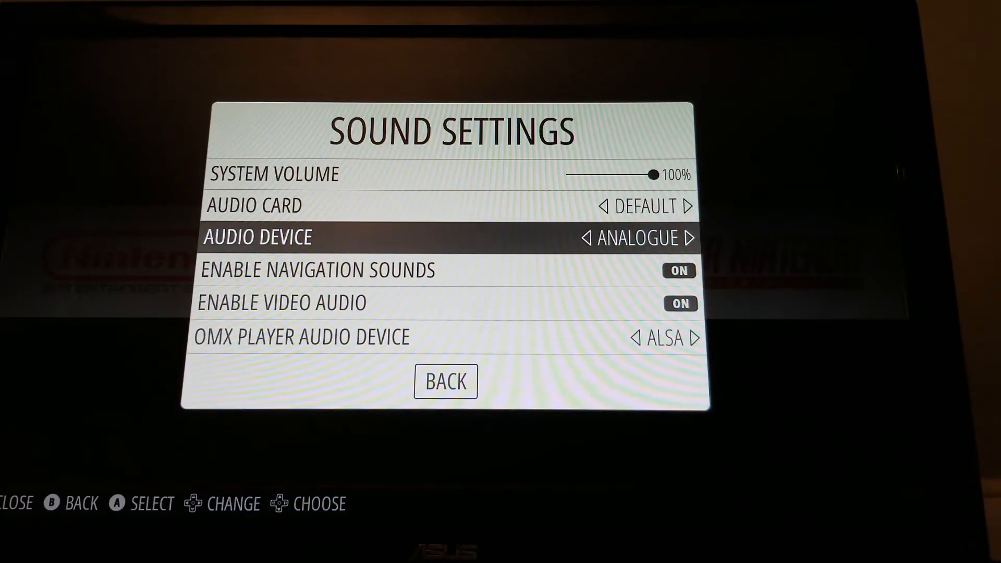
{"action": "left_click", "coordinate": [689, 238]}
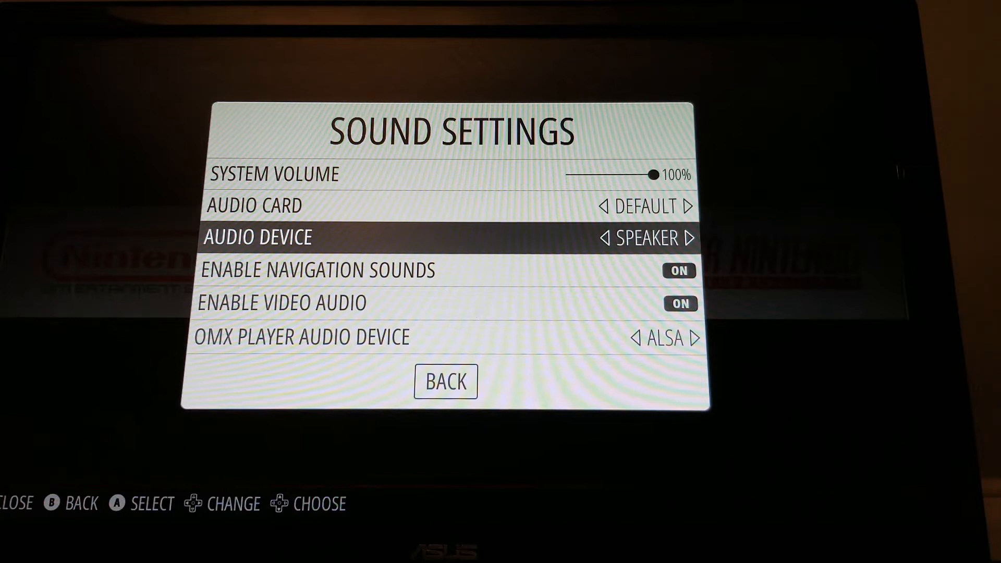
{"action": "left_click", "coordinate": [688, 237]}
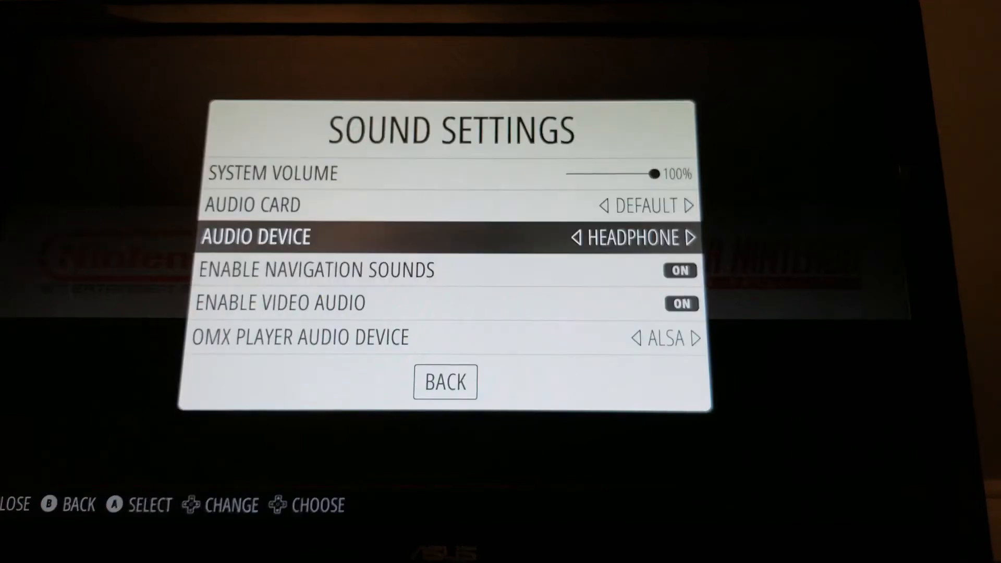
{"action": "key", "text": "down"}
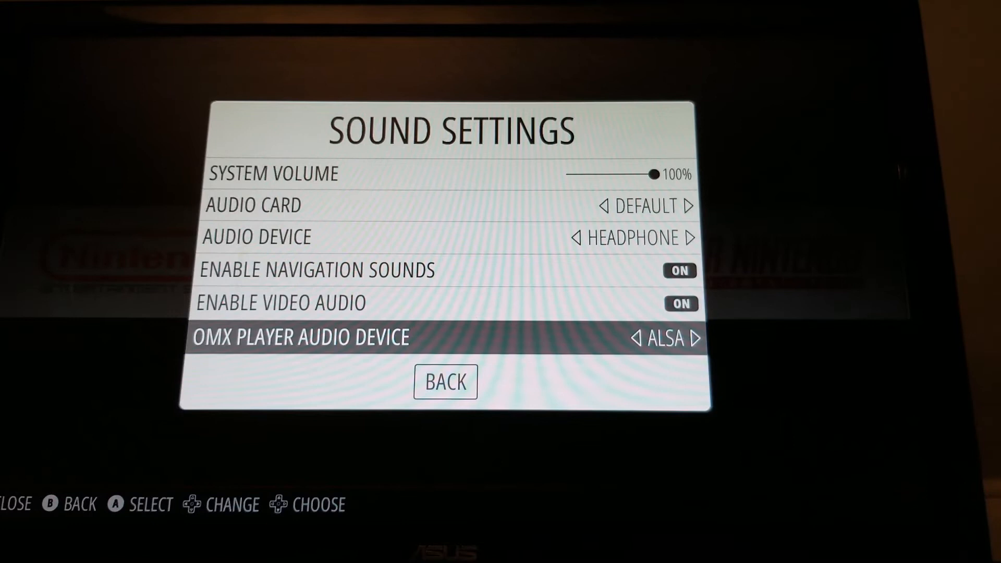
{"action": "left_click", "coordinate": [698, 338]}
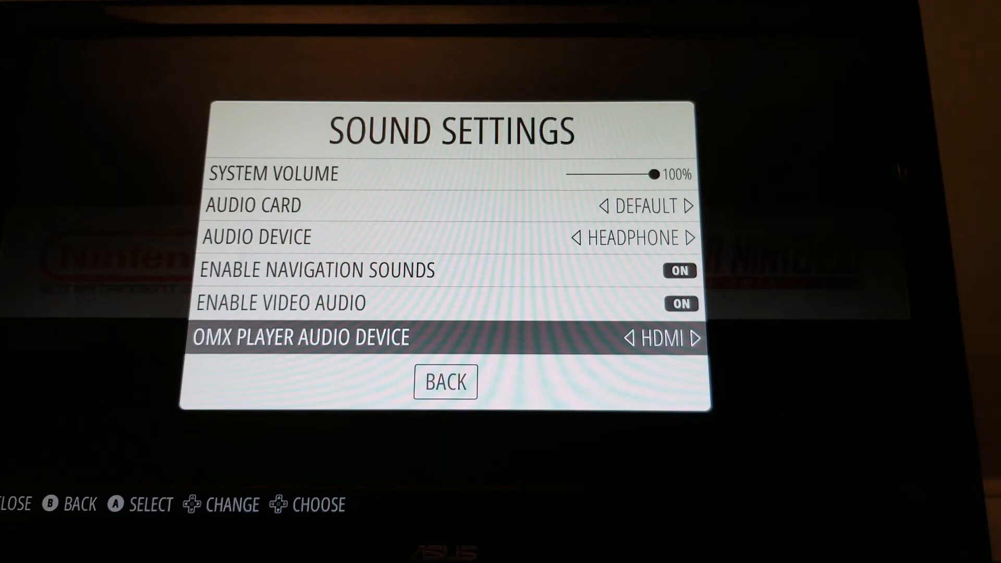